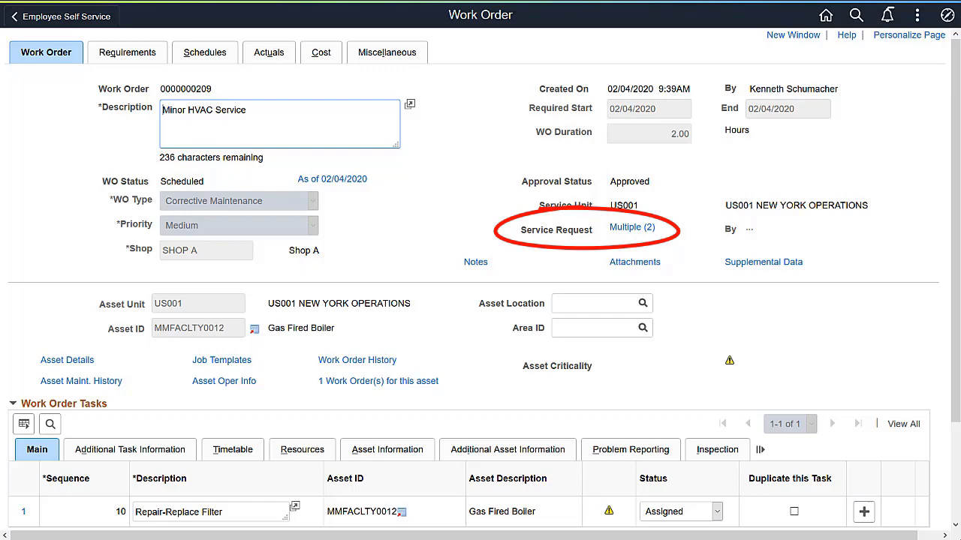
click(631, 226)
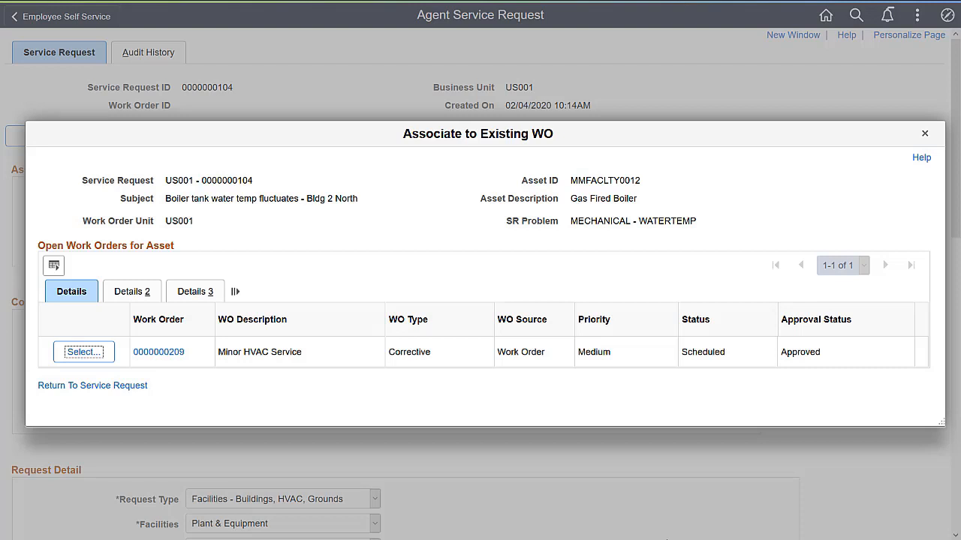
click(84, 351)
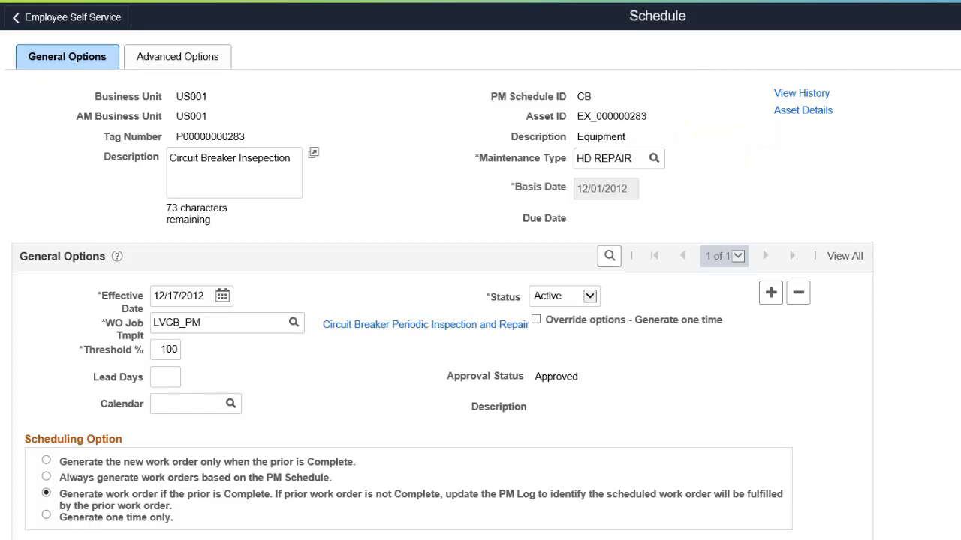
Step: View the change history of PM schedule CB for the circuit breaker inspection asset
click(802, 93)
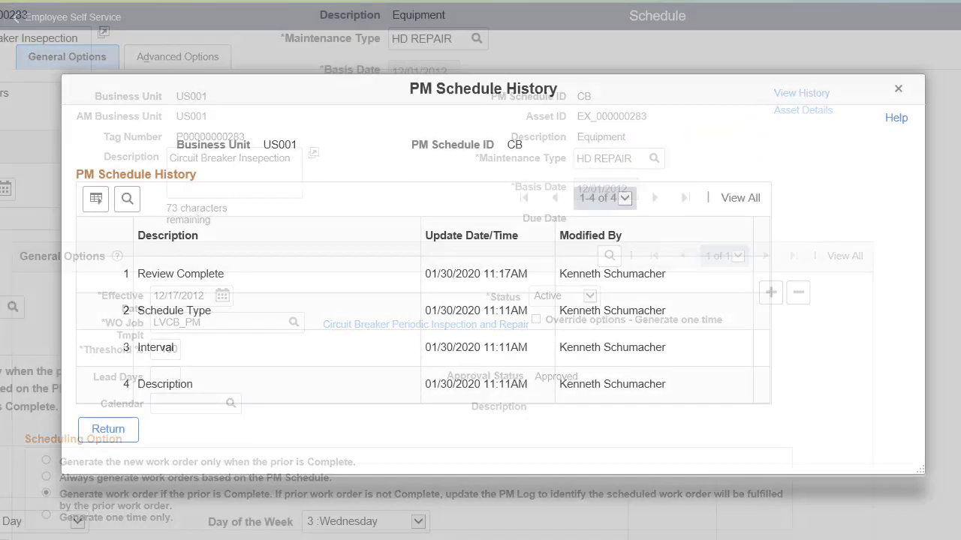